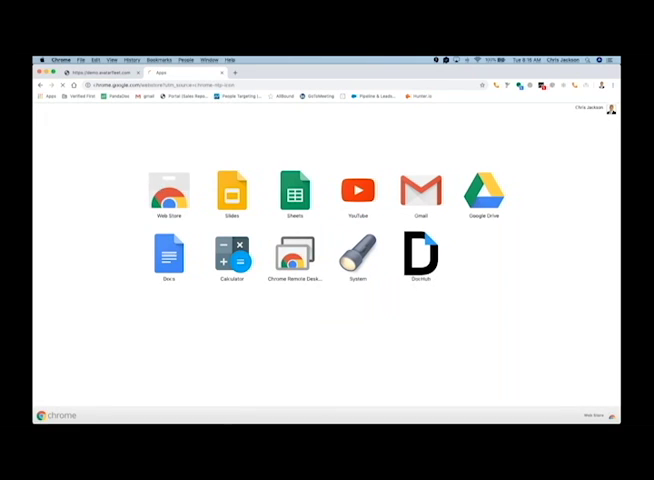
- Search the Chrome Web Store for 'verified first'
left_click(170, 188)
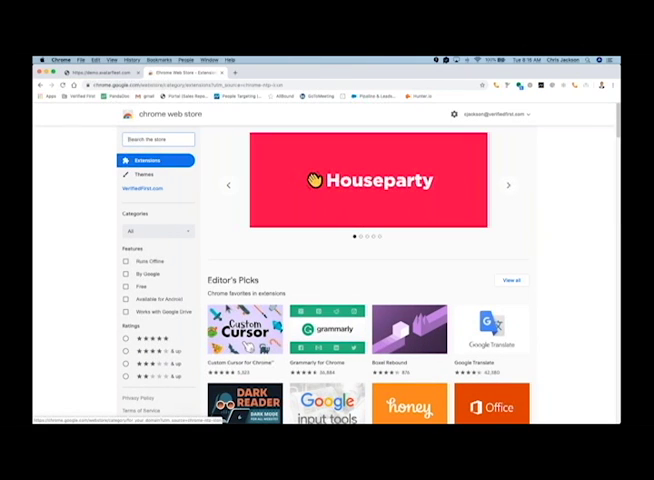
left_click(158, 140)
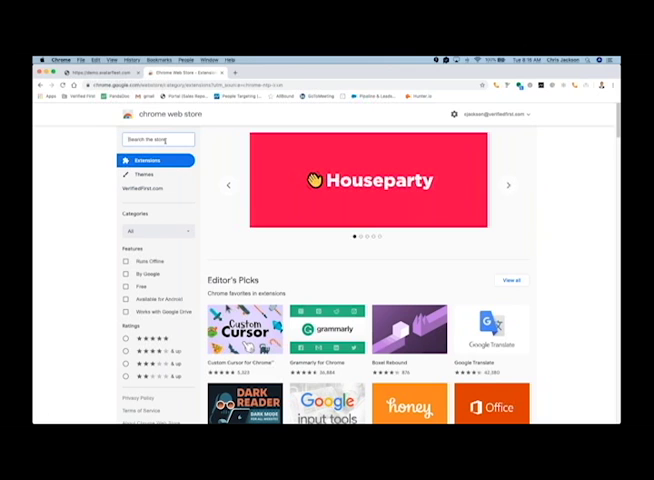
type("verit")
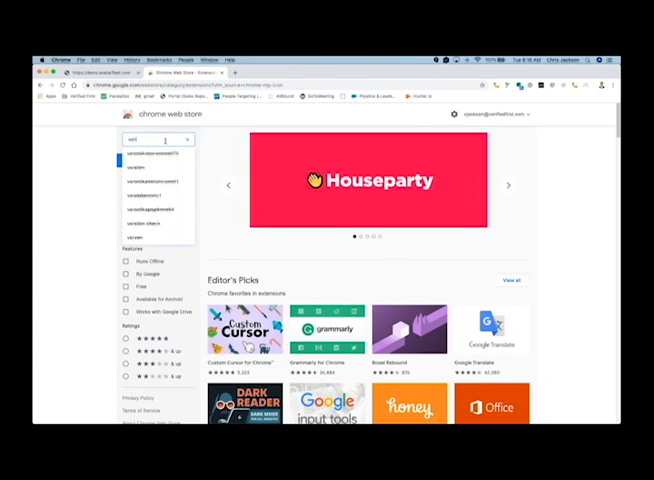
type("verified first")
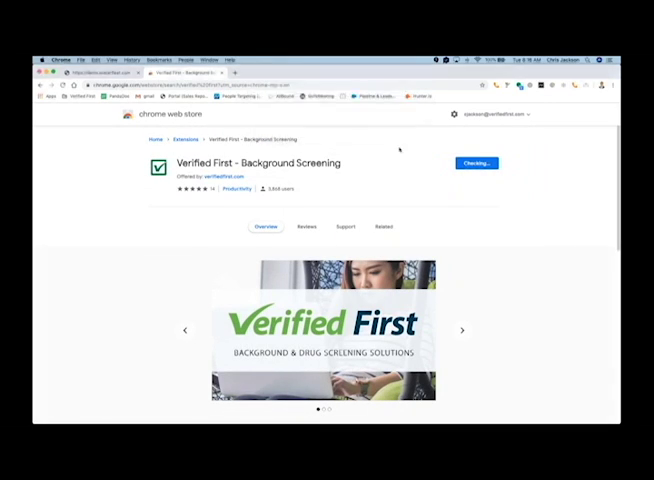
- Add the Verified First - Background Screening extension to Chrome
left_click(476, 164)
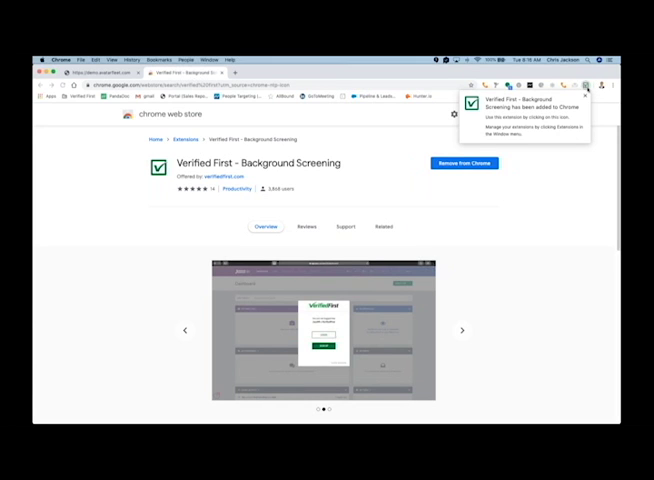
mouse_move(584, 84)
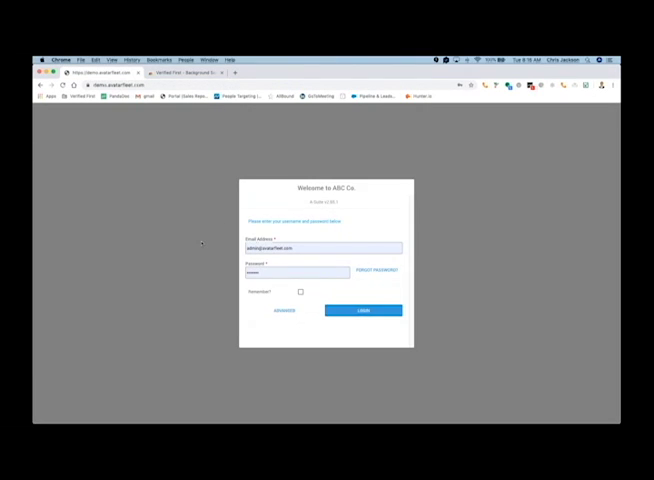
- Log in to AvatarFleet and dismiss the release notes to reach Browse Candidates
left_click(362, 310)
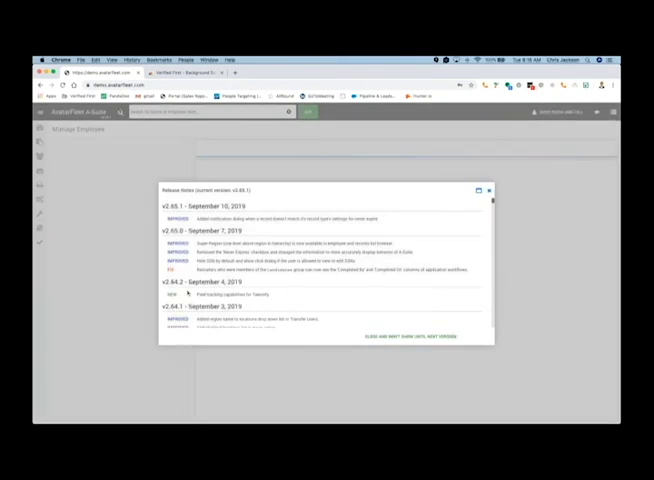
left_click(488, 190)
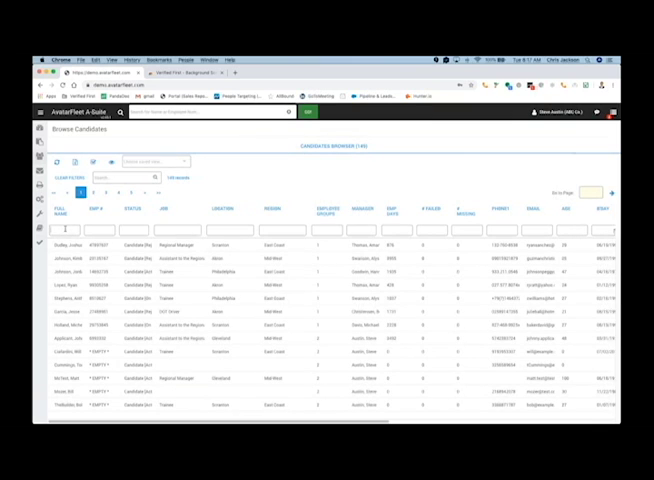
- Filter candidates by the name 'mess' and open the matching candidate's record
type("mess")
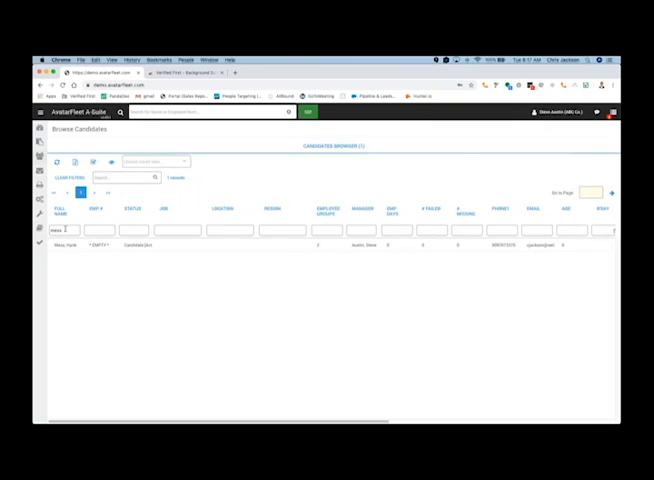
left_click(68, 244)
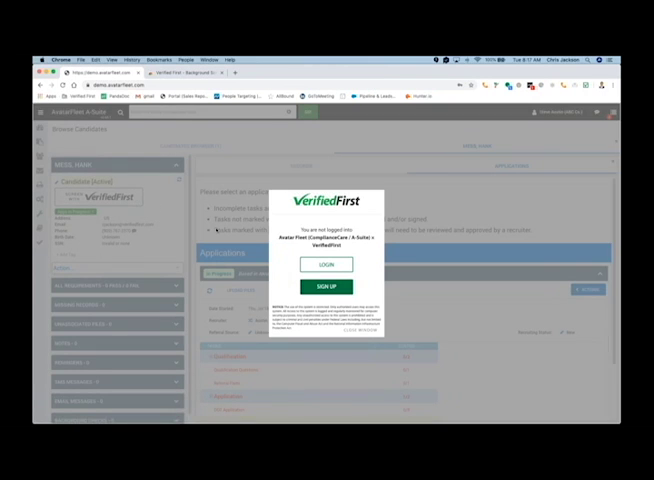
- Log in to the Verified First popup so its Needs Your Action panel appears
left_click(326, 264)
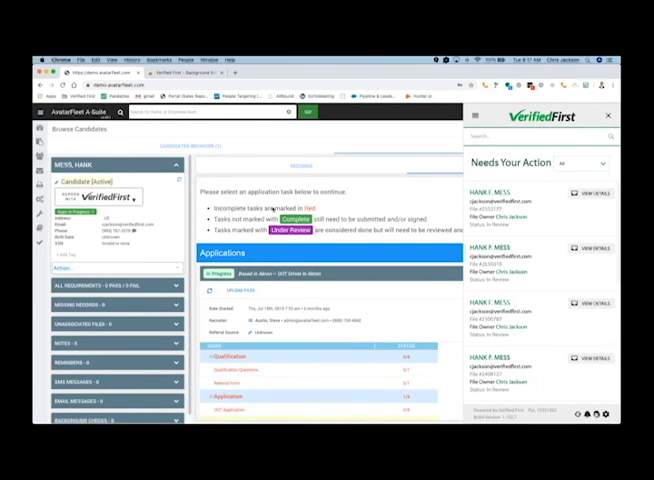
left_click(136, 196)
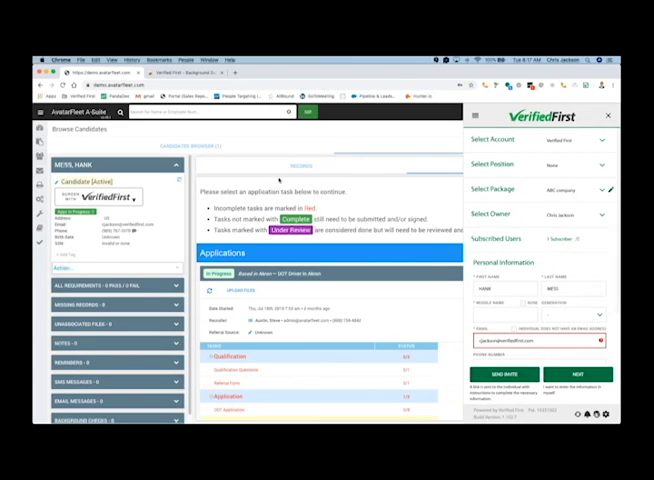
mouse_move(424, 296)
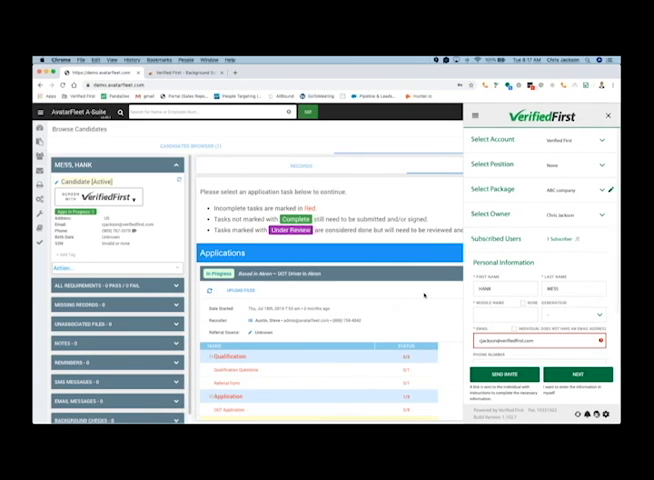
mouse_move(528, 232)
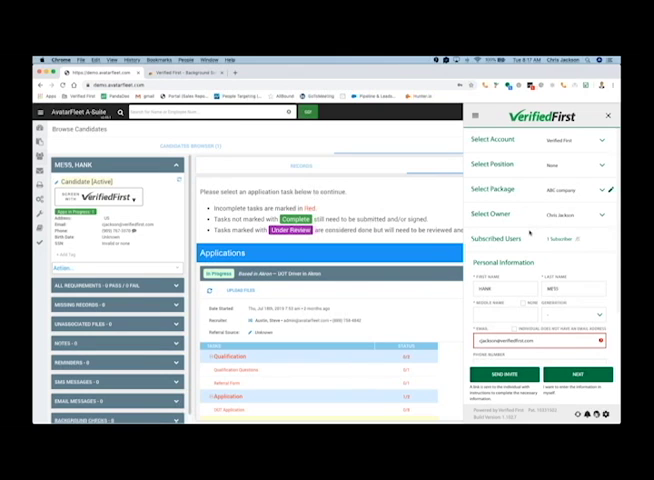
- Review the order form details and send the candidate the background-check invite, confirming the dialog
scroll("down", 3)
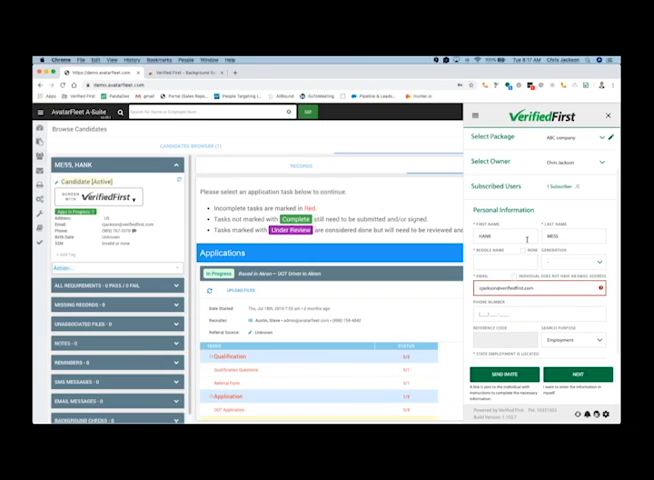
scroll("down", 3)
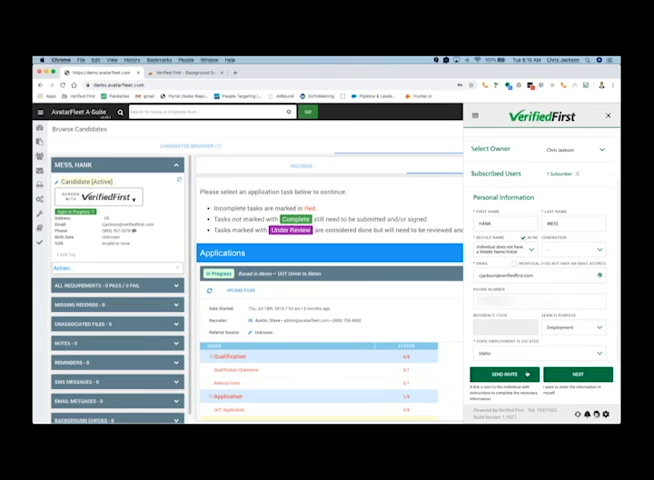
left_click(504, 374)
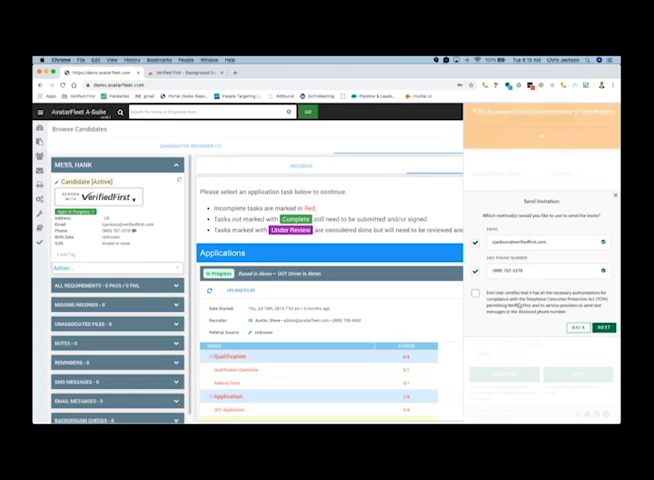
left_click(604, 328)
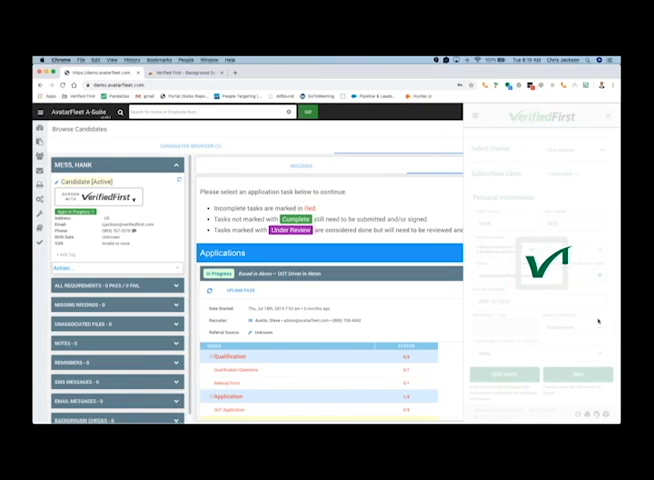